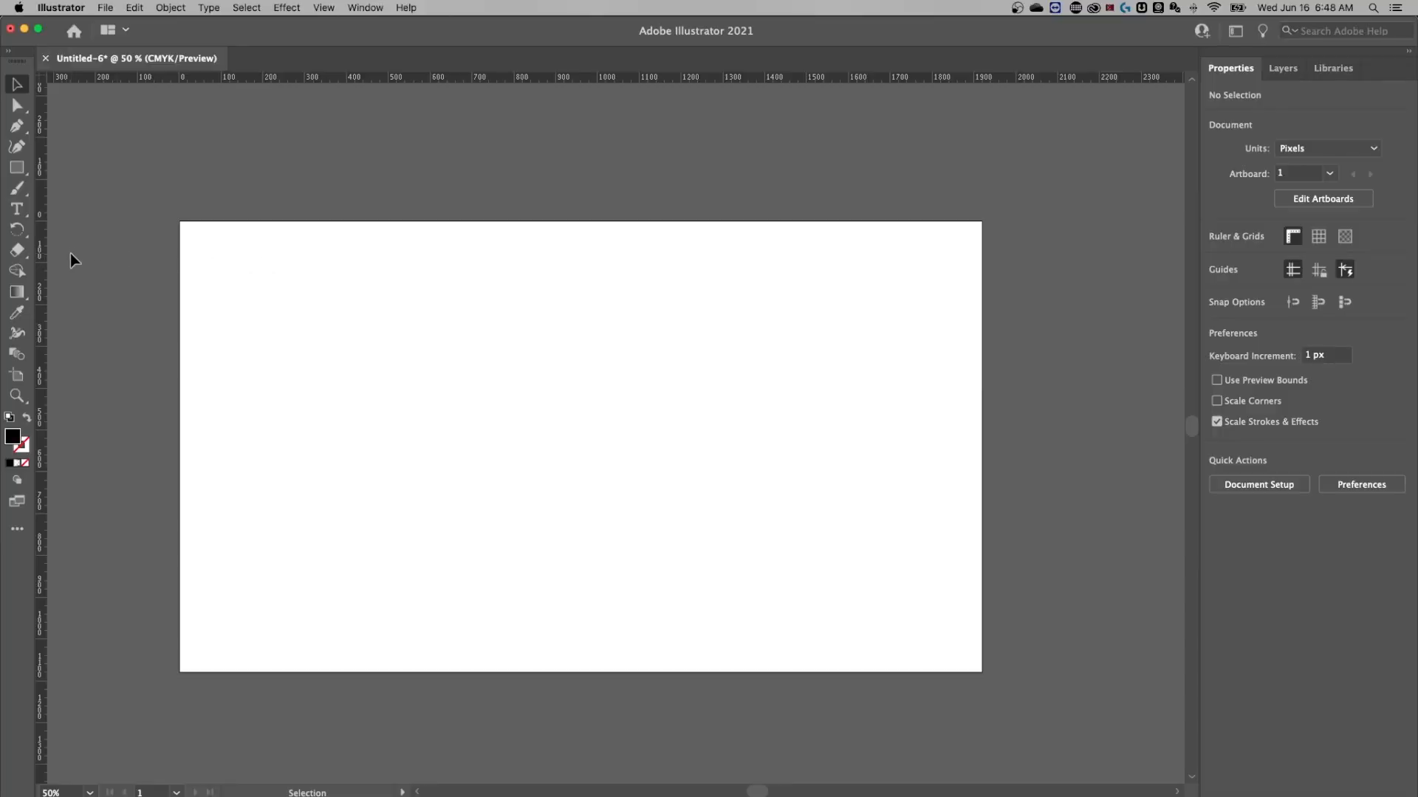
mouse_move(18, 227)
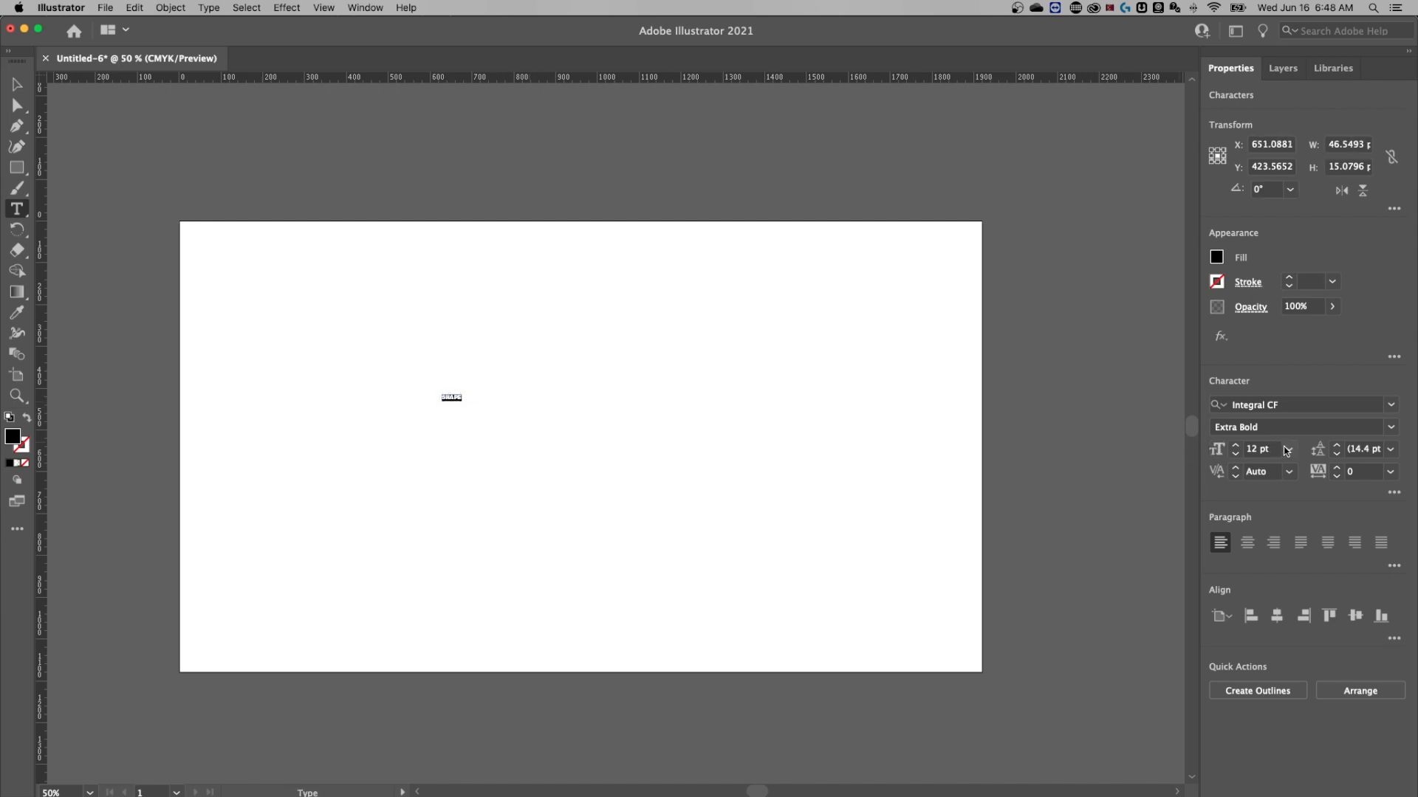
Enlarge the SHAPE text to about 264 pt using the preset size list
left_click(1289, 449)
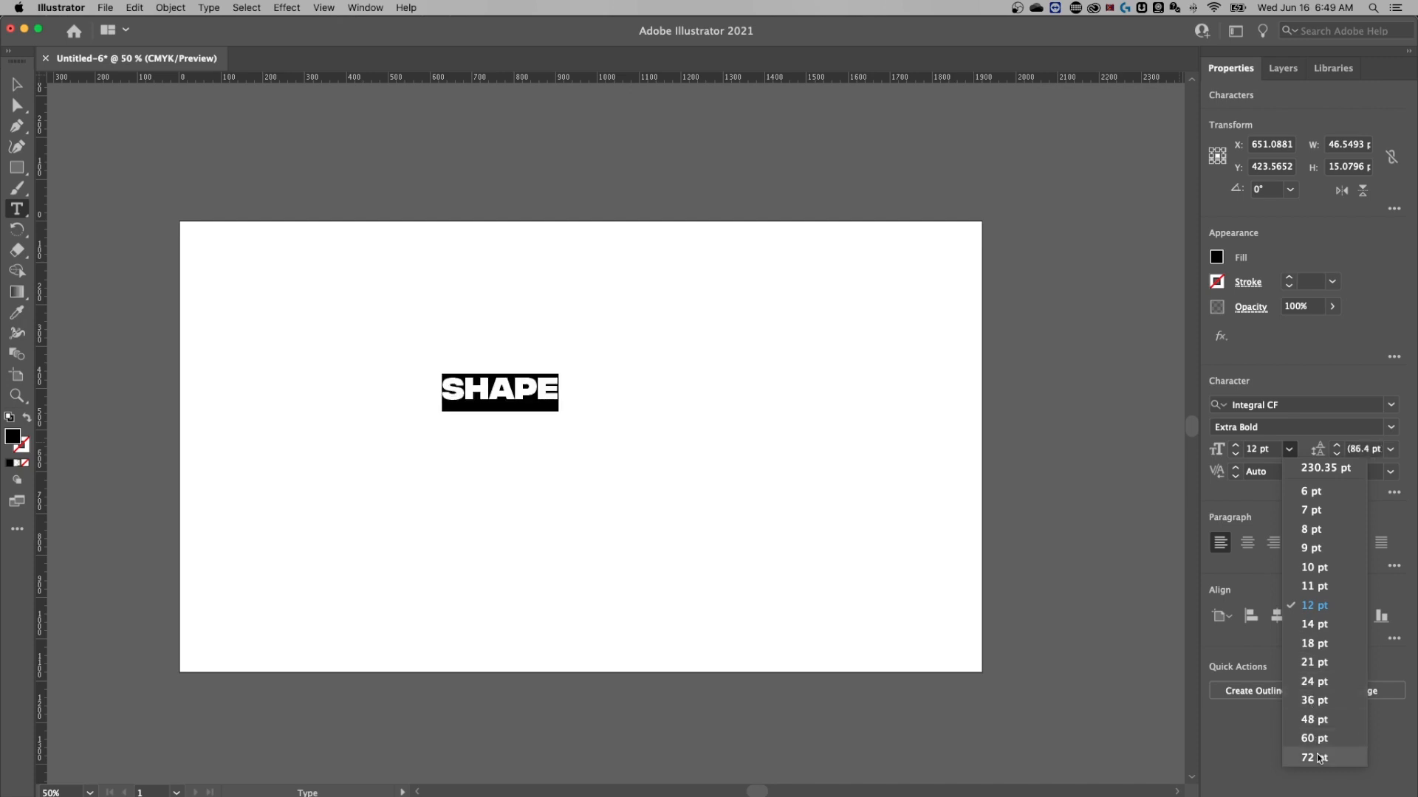
left_click(1309, 758)
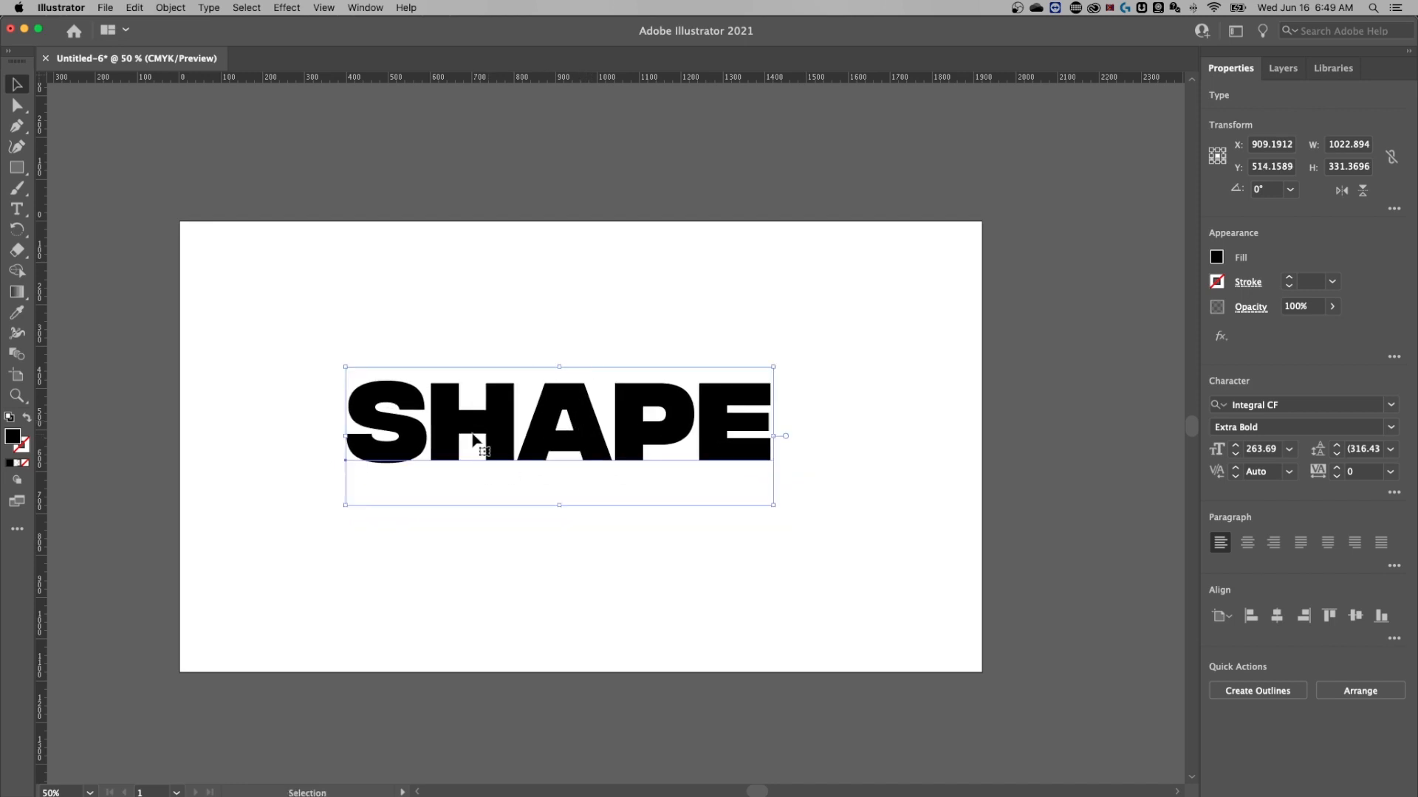
Select the SHAPE text object and convert it to outlines via Type > Create Outlines
left_click(16, 207)
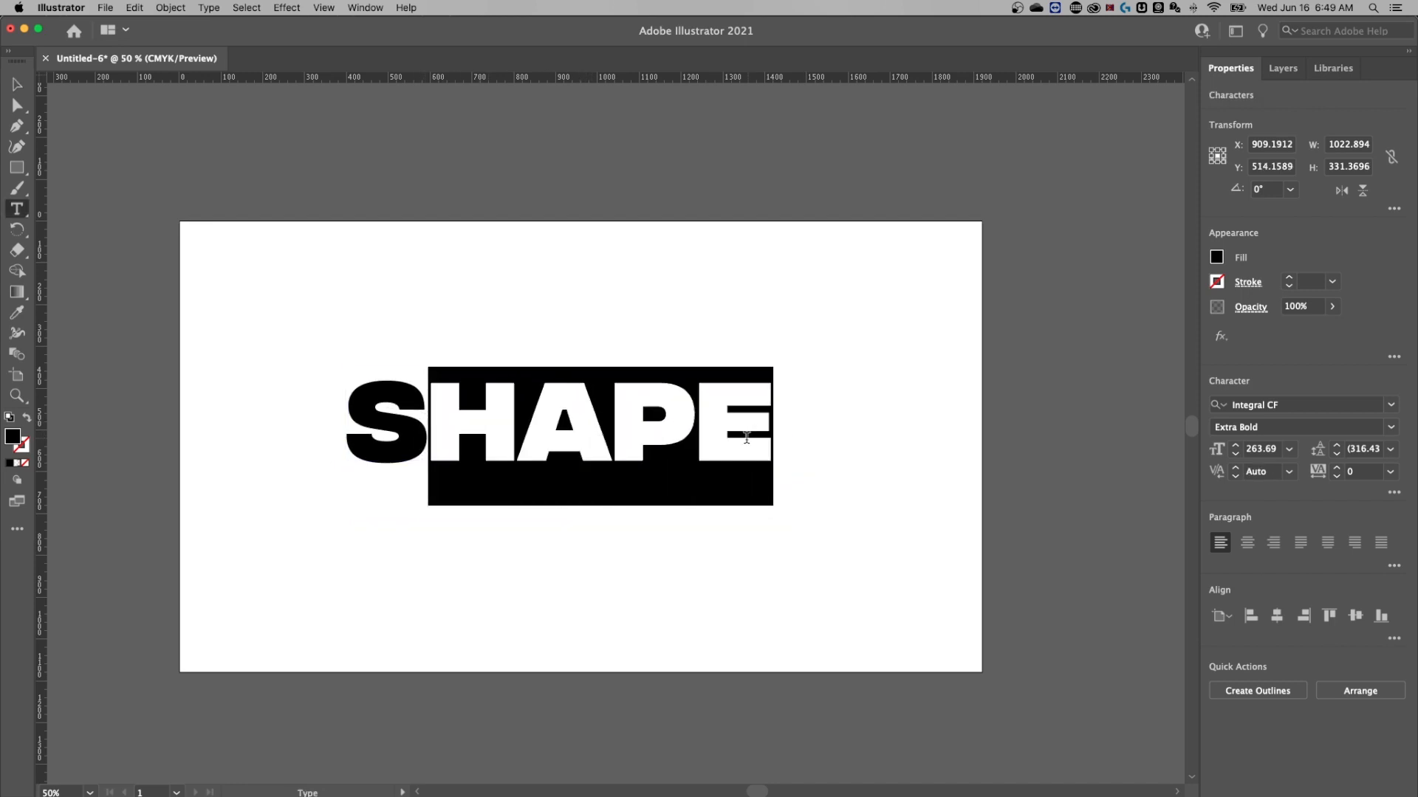
left_click(17, 88)
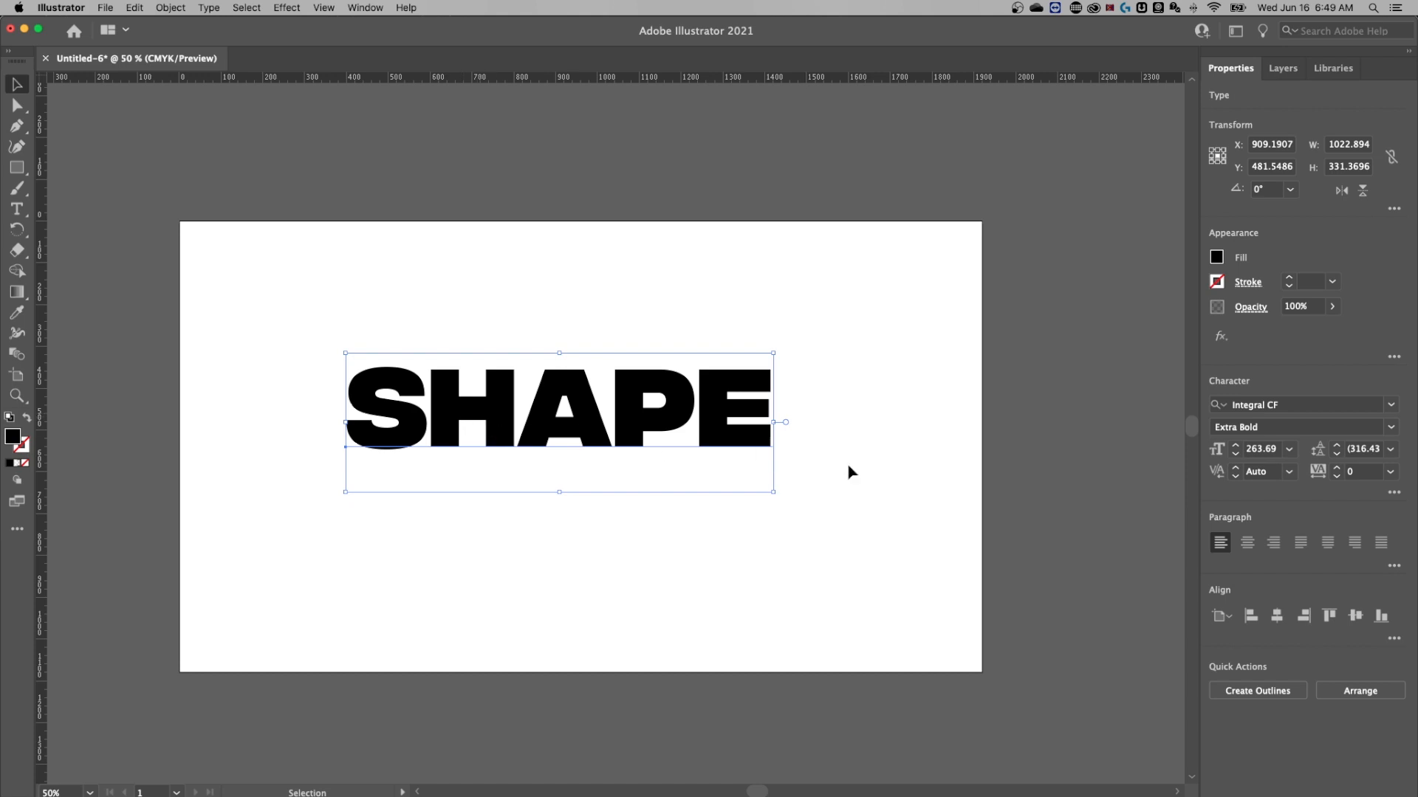
mouse_move(1257, 691)
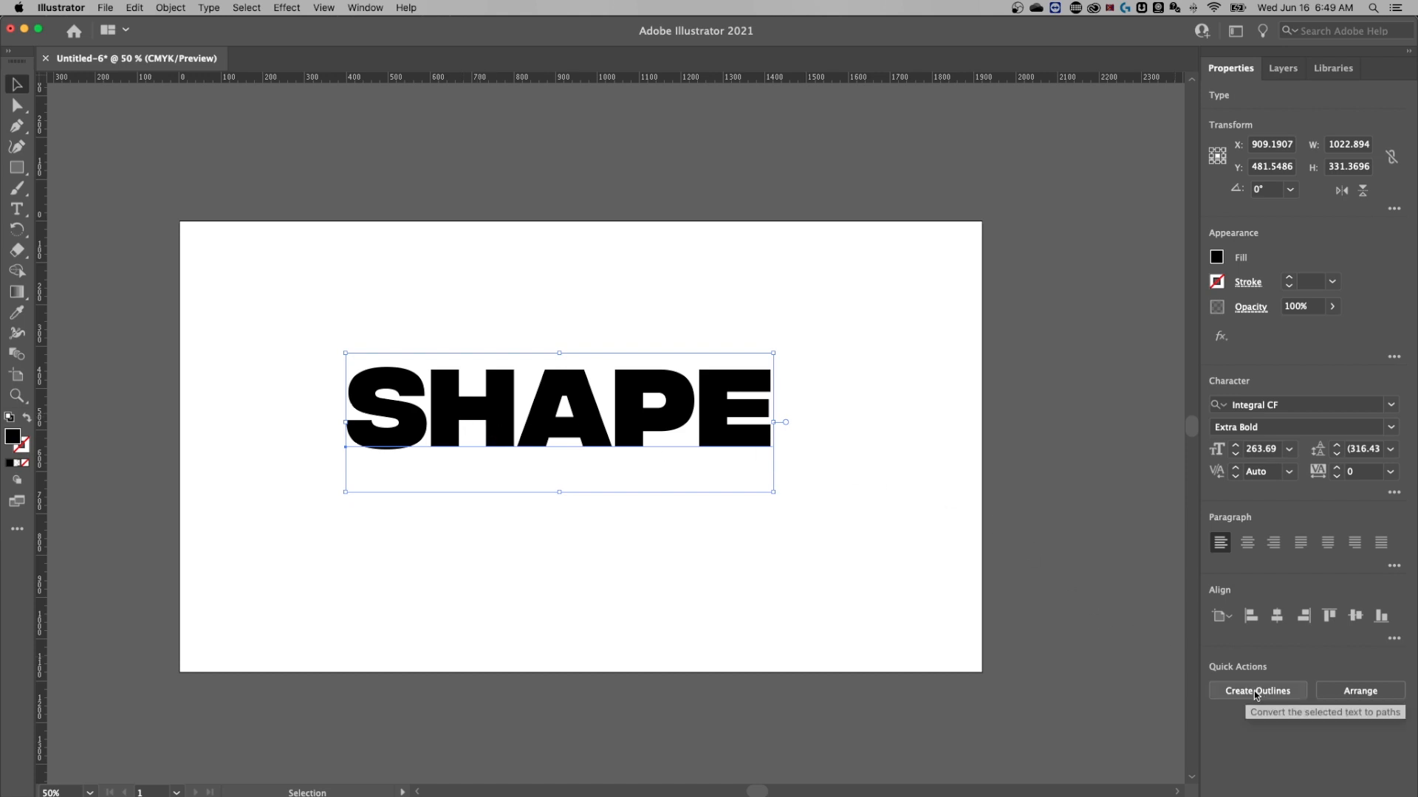
mouse_move(539, 486)
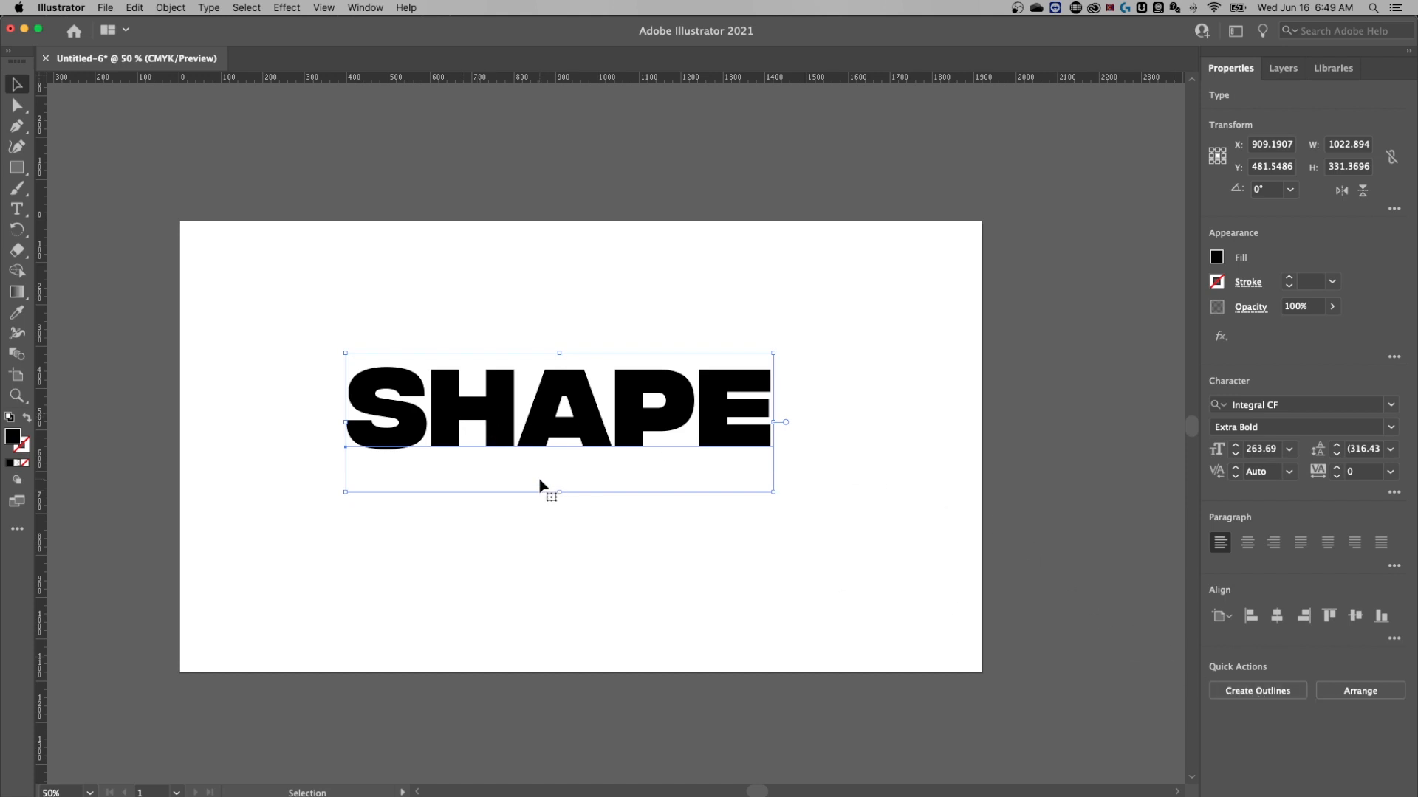
mouse_move(227, 274)
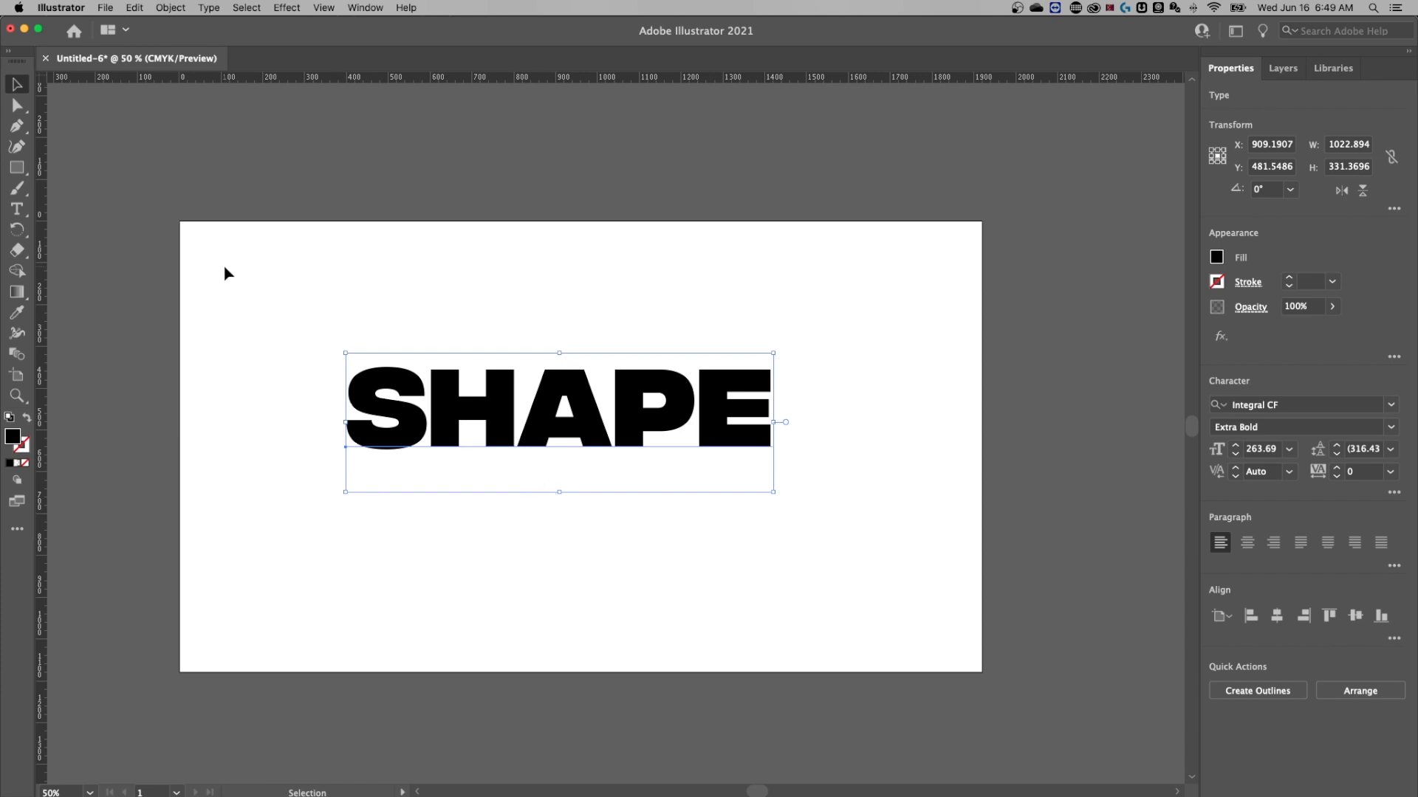
left_click(215, 7)
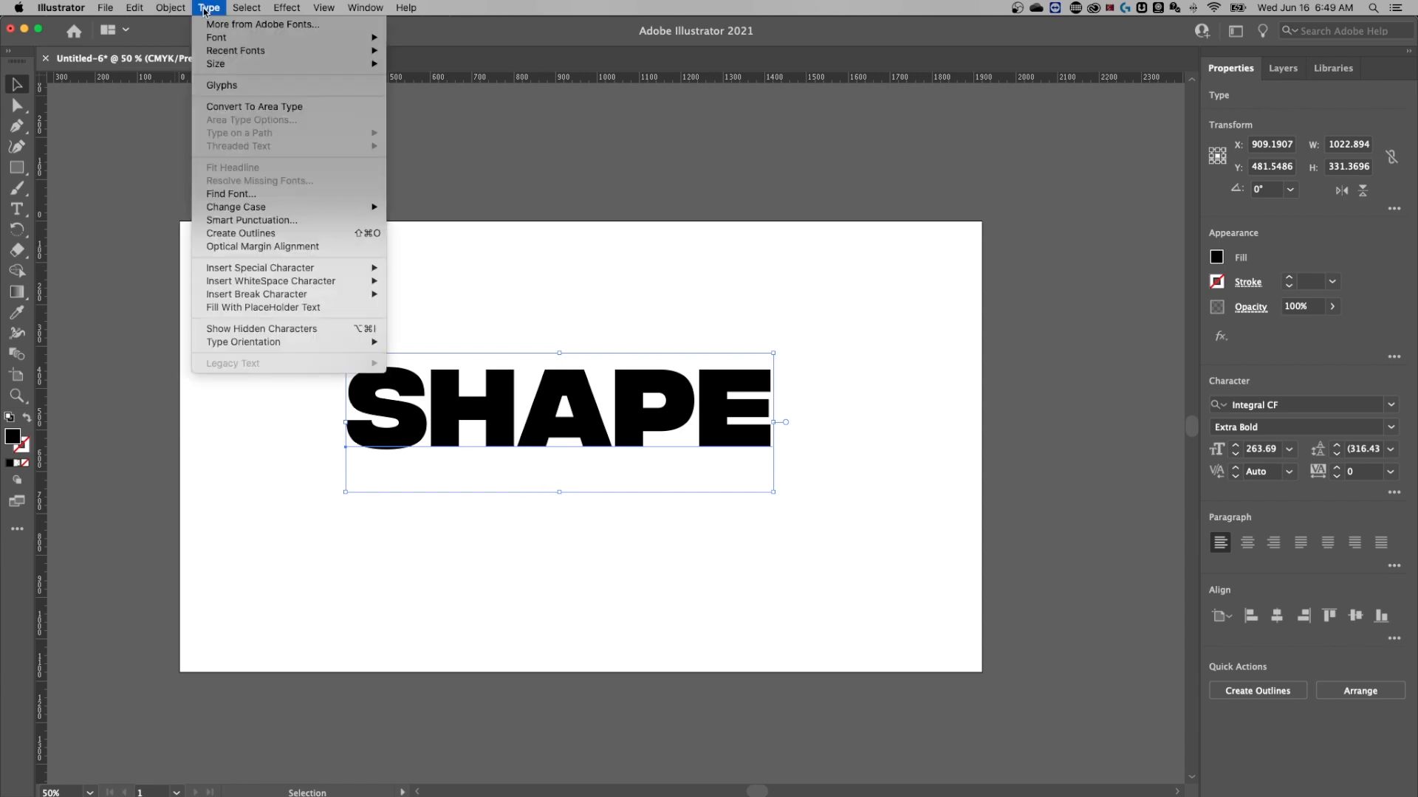
mouse_move(264, 233)
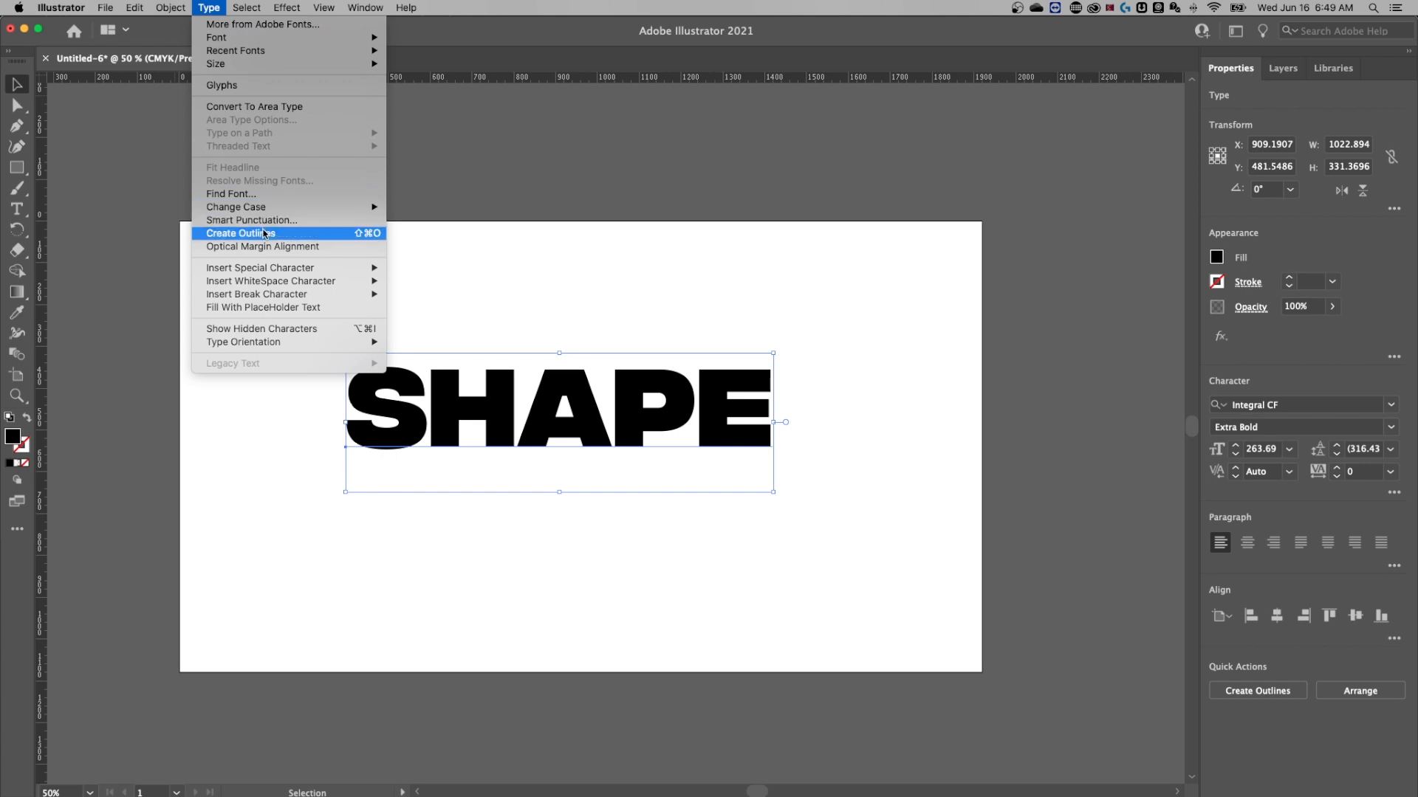
left_click(238, 232)
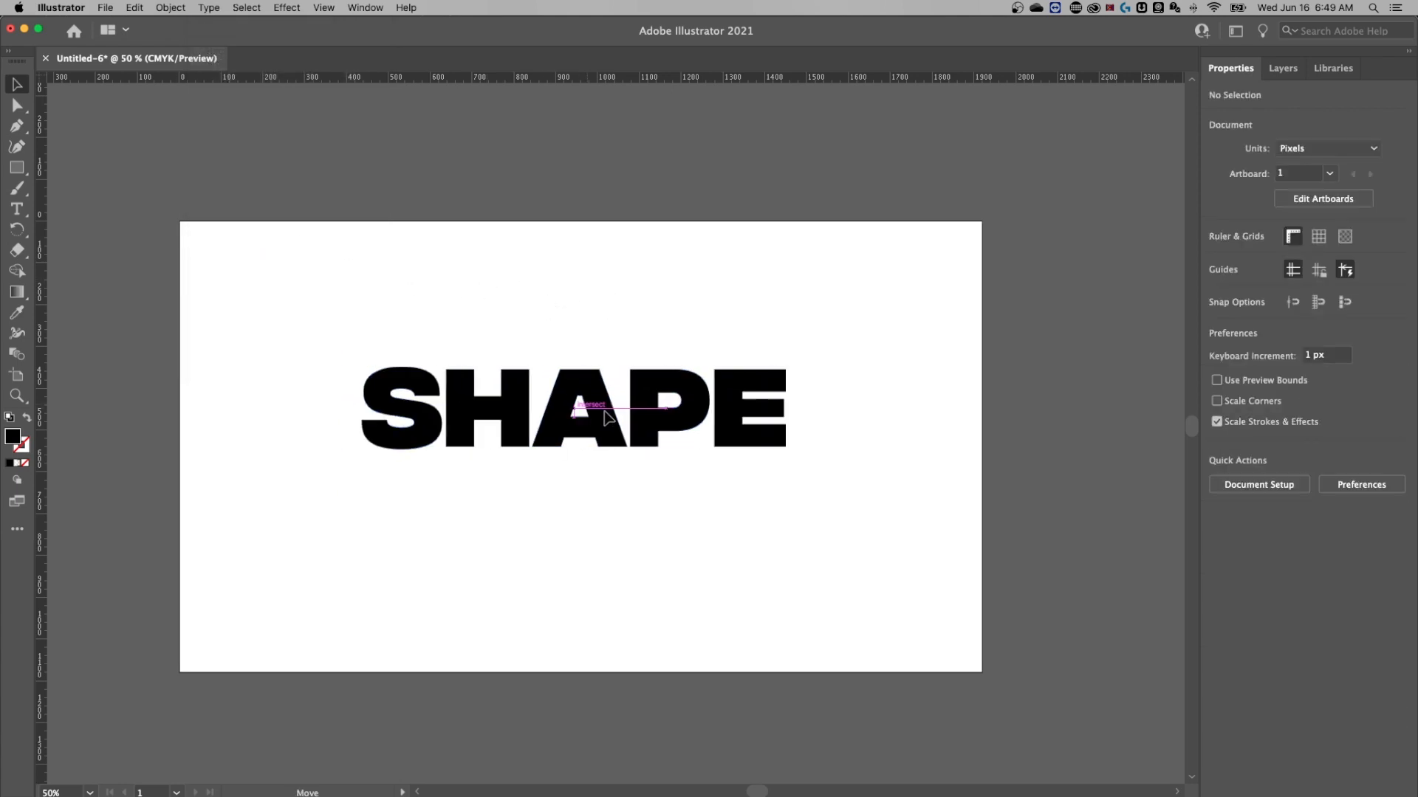
Select the outlined word, then pick out the S letter on its own
left_click(605, 415)
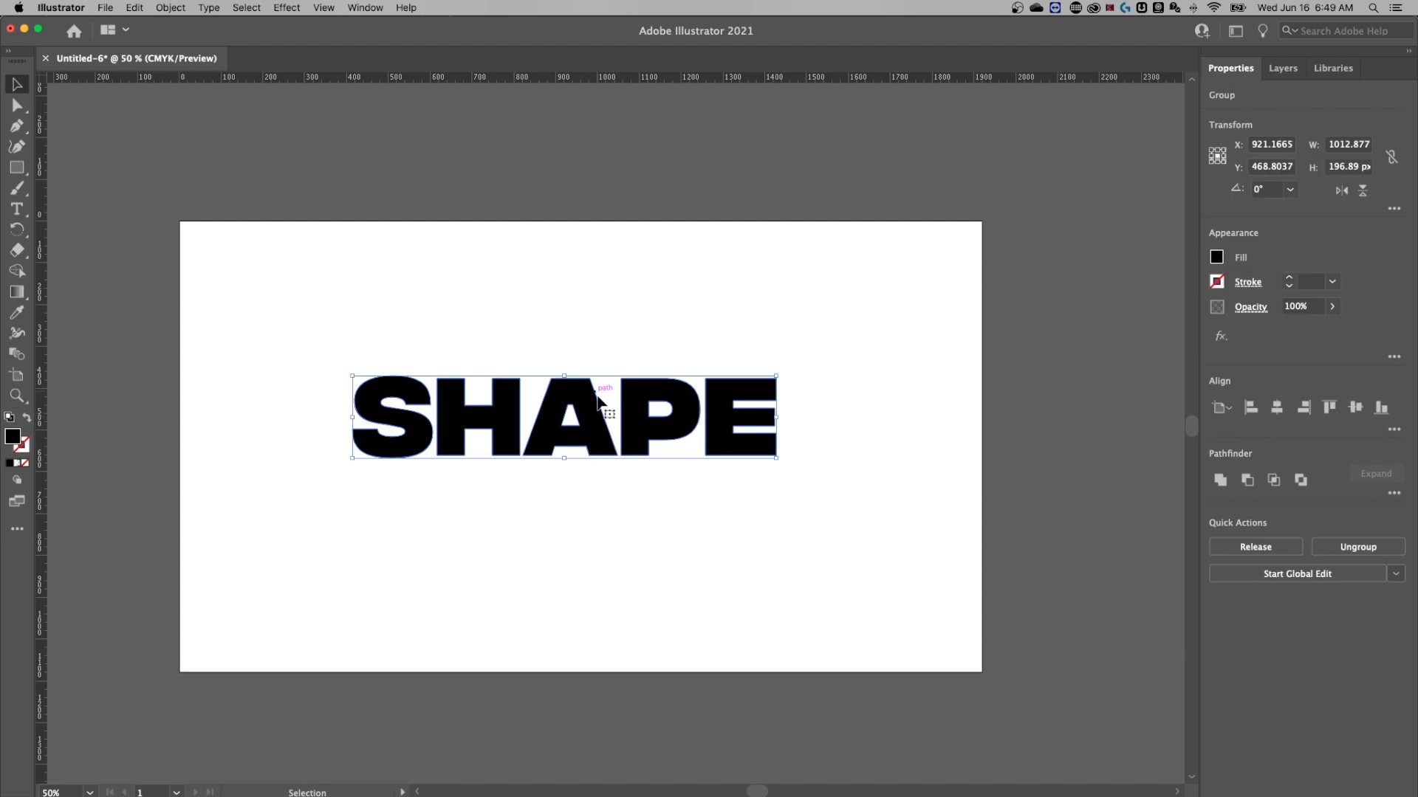
mouse_move(570, 408)
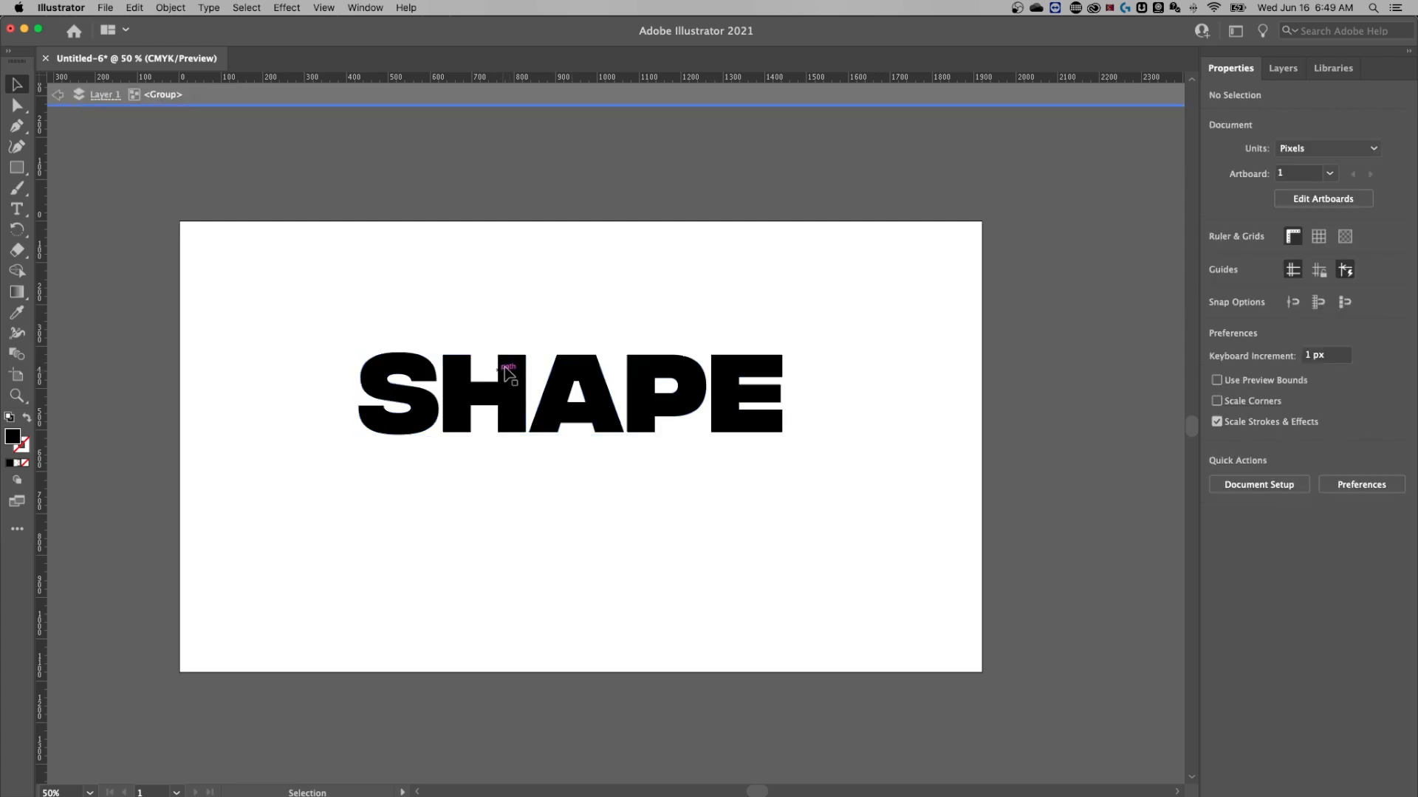
mouse_move(104, 95)
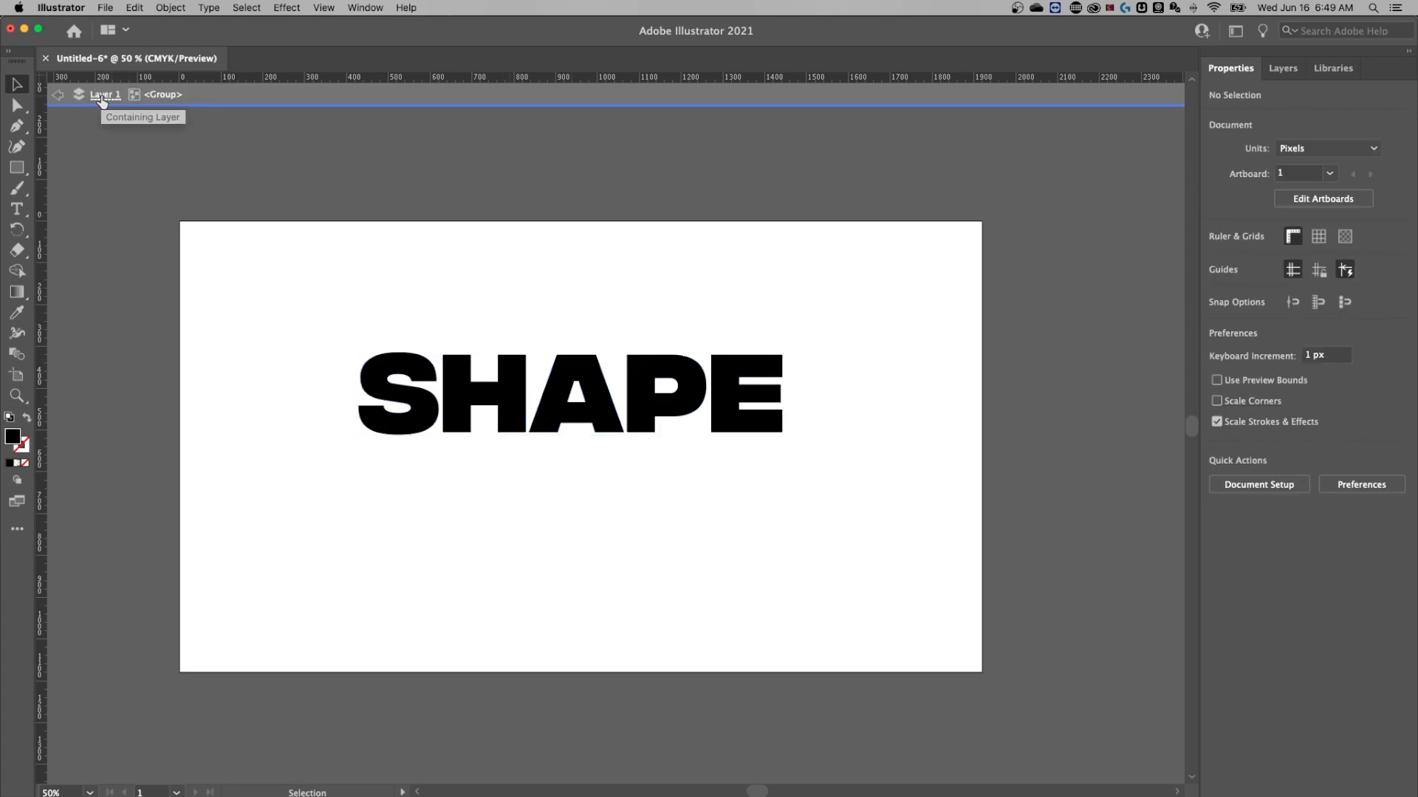
mouse_move(434, 317)
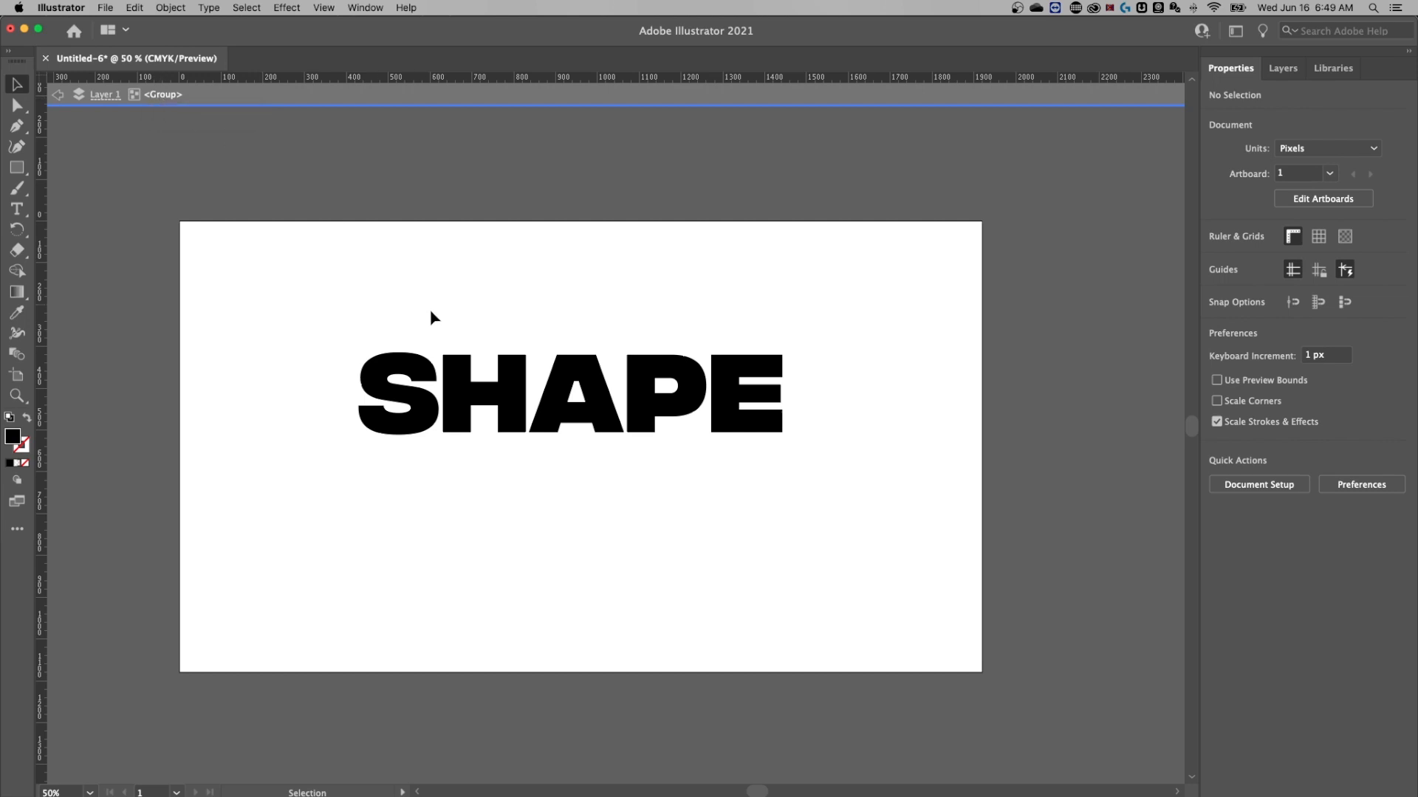
left_click(393, 400)
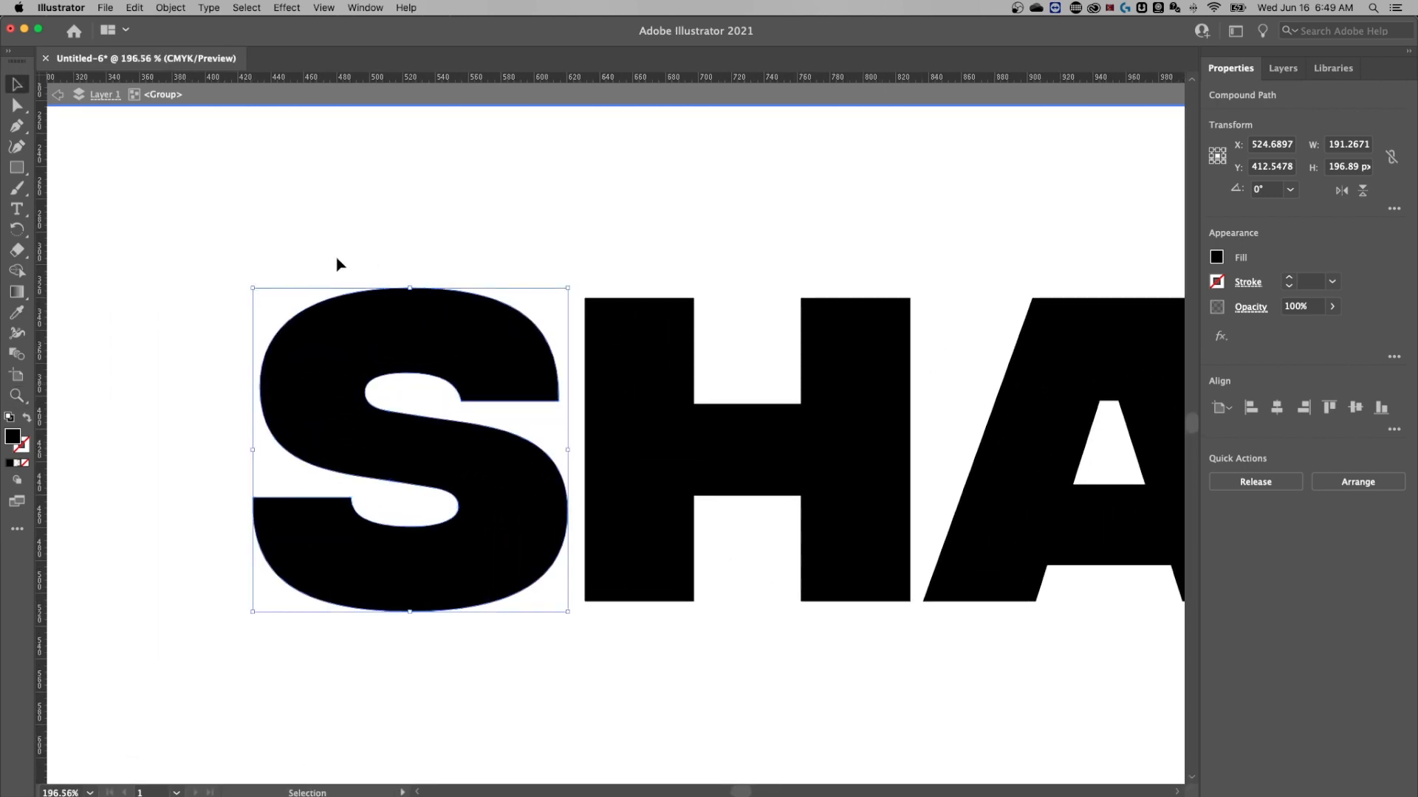
Drag the S's top anchor point rightward with Direct Selection to reshape its curve
left_click(15, 105)
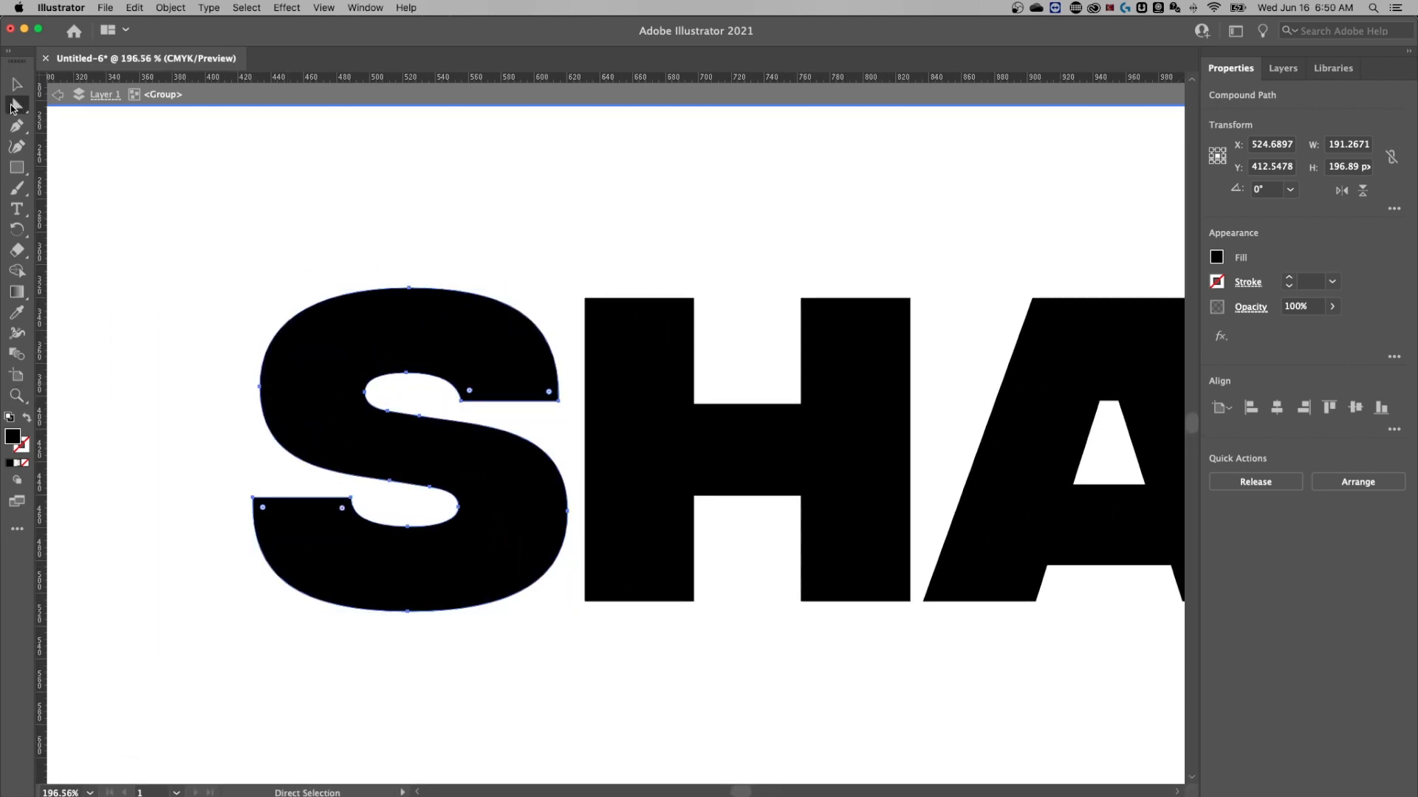
left_click(405, 286)
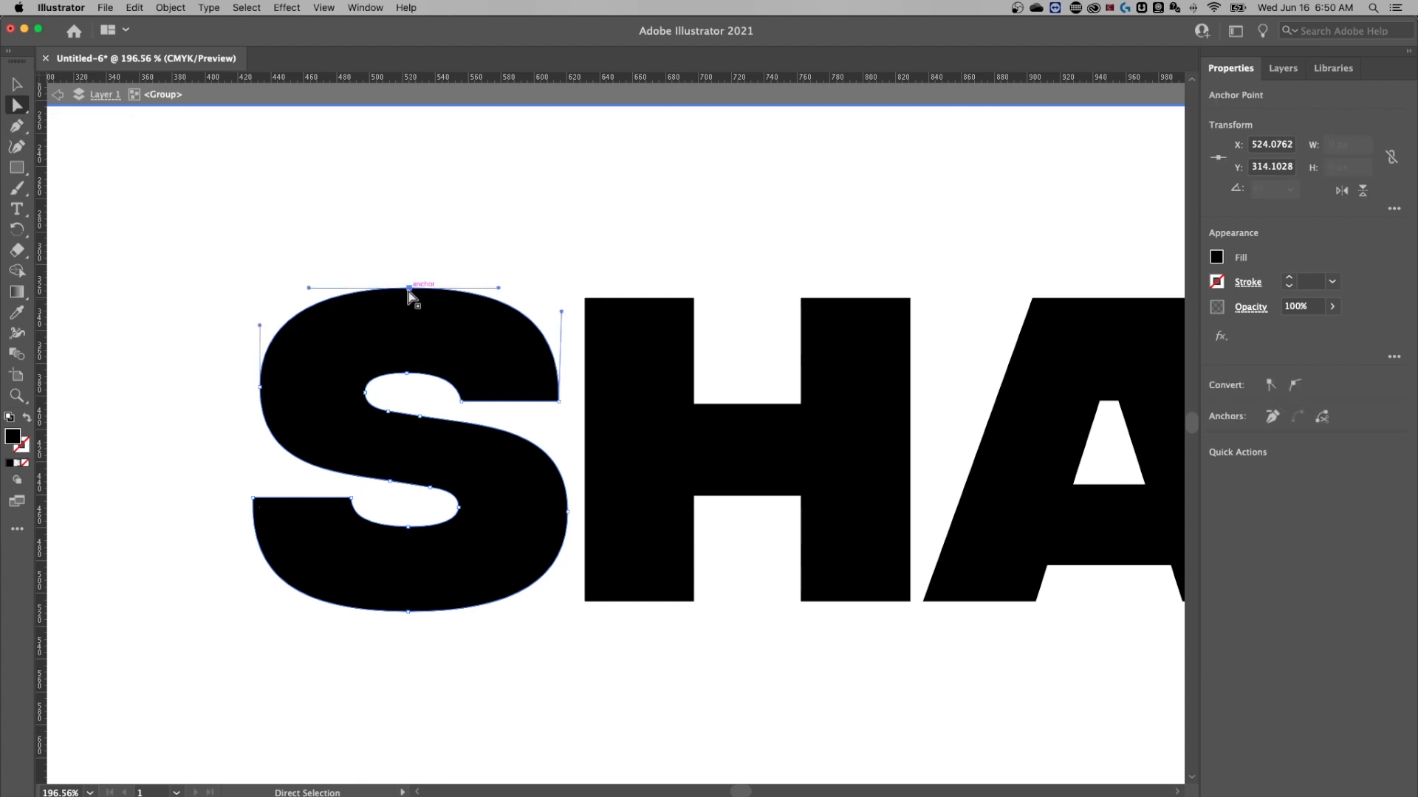
left_click_drag(409, 290, 456, 292)
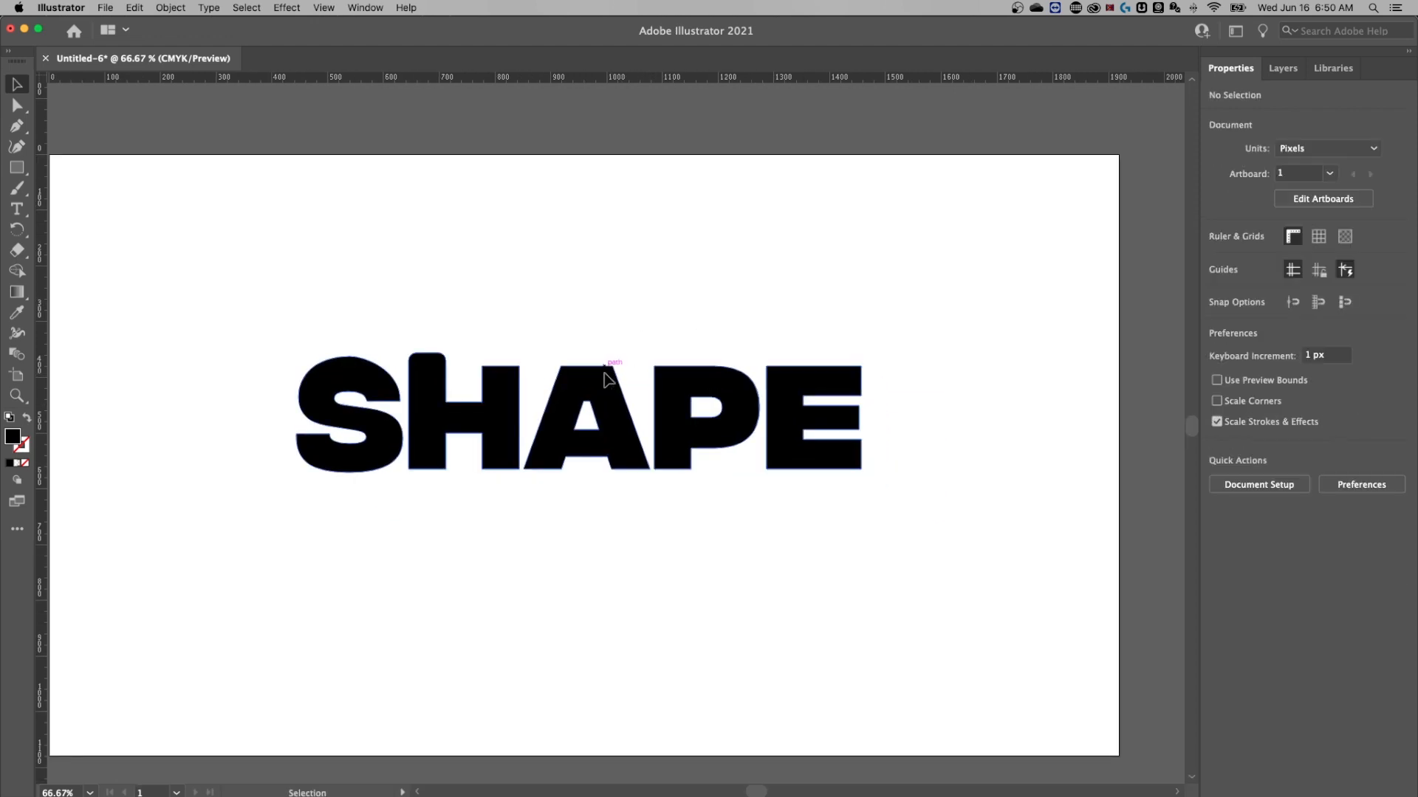
Ungroup the outlined SHAPE word from the context menu and select the S alone
left_click(605, 372)
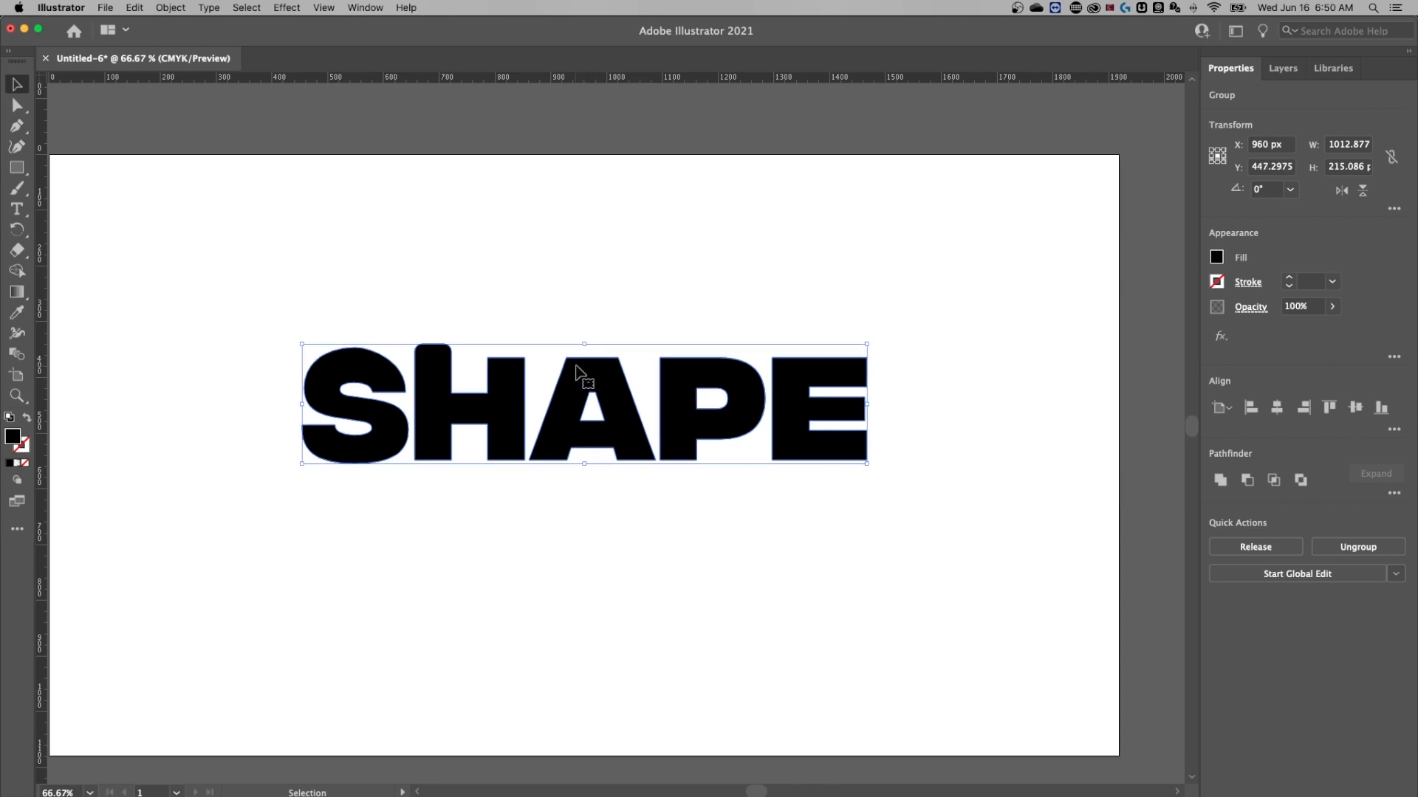
right_click(575, 372)
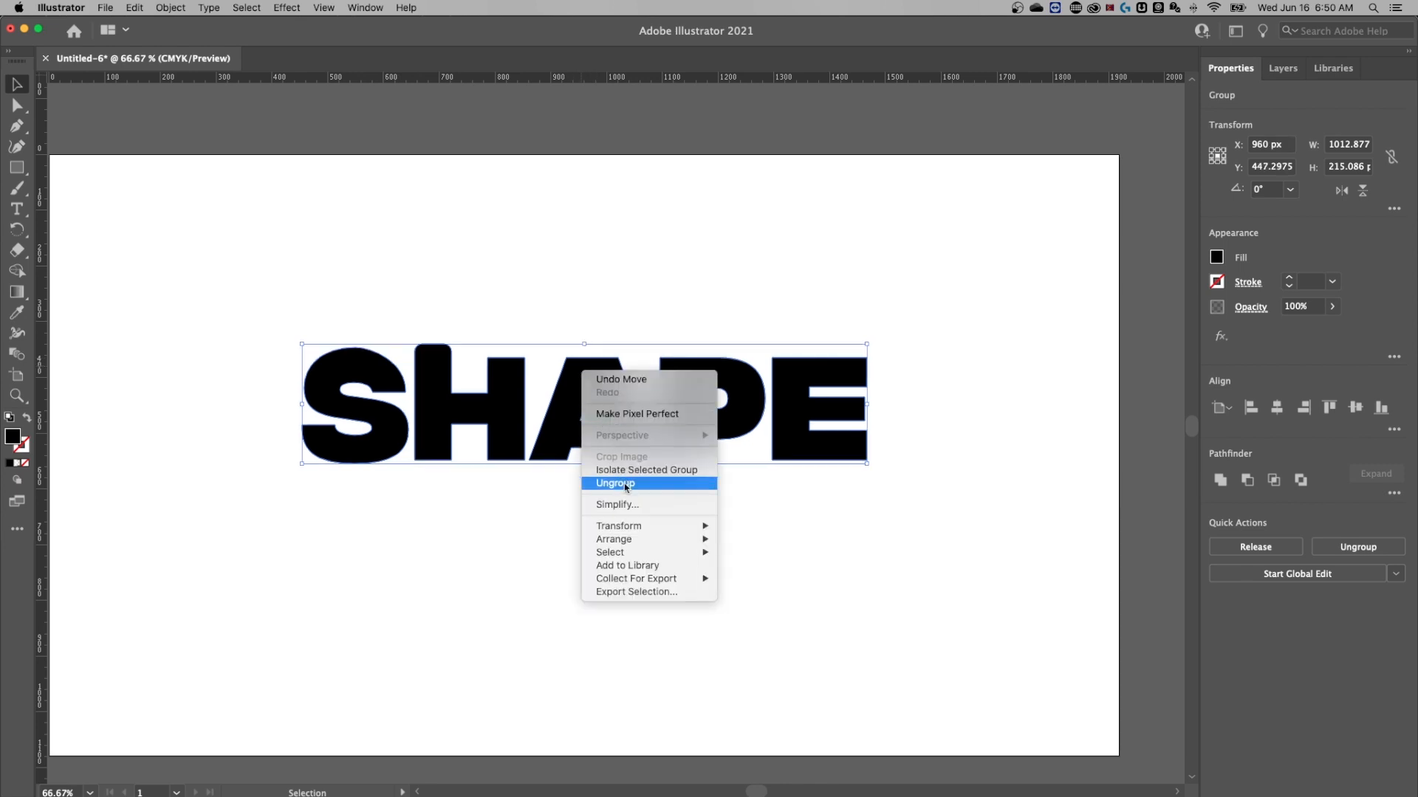
left_click(614, 483)
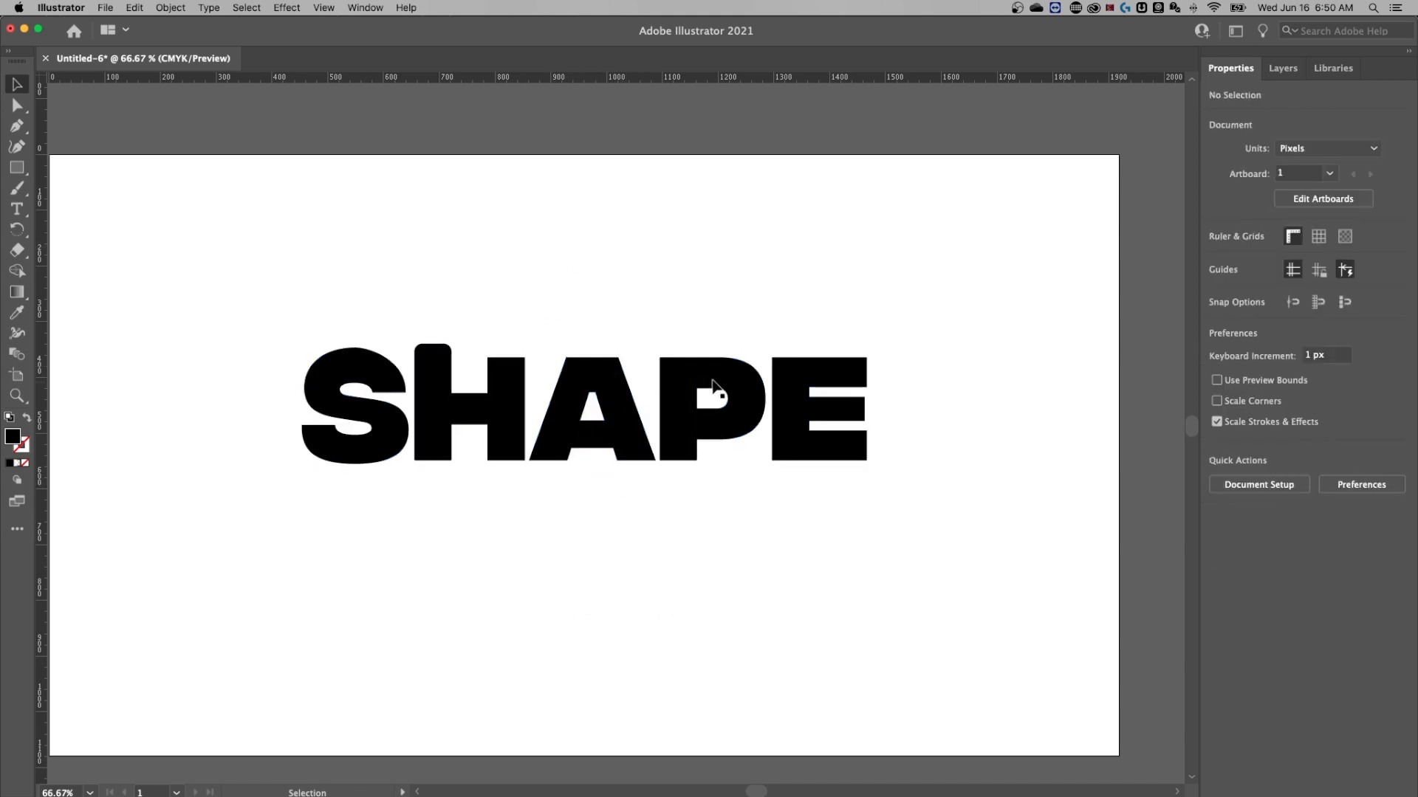
left_click(594, 406)
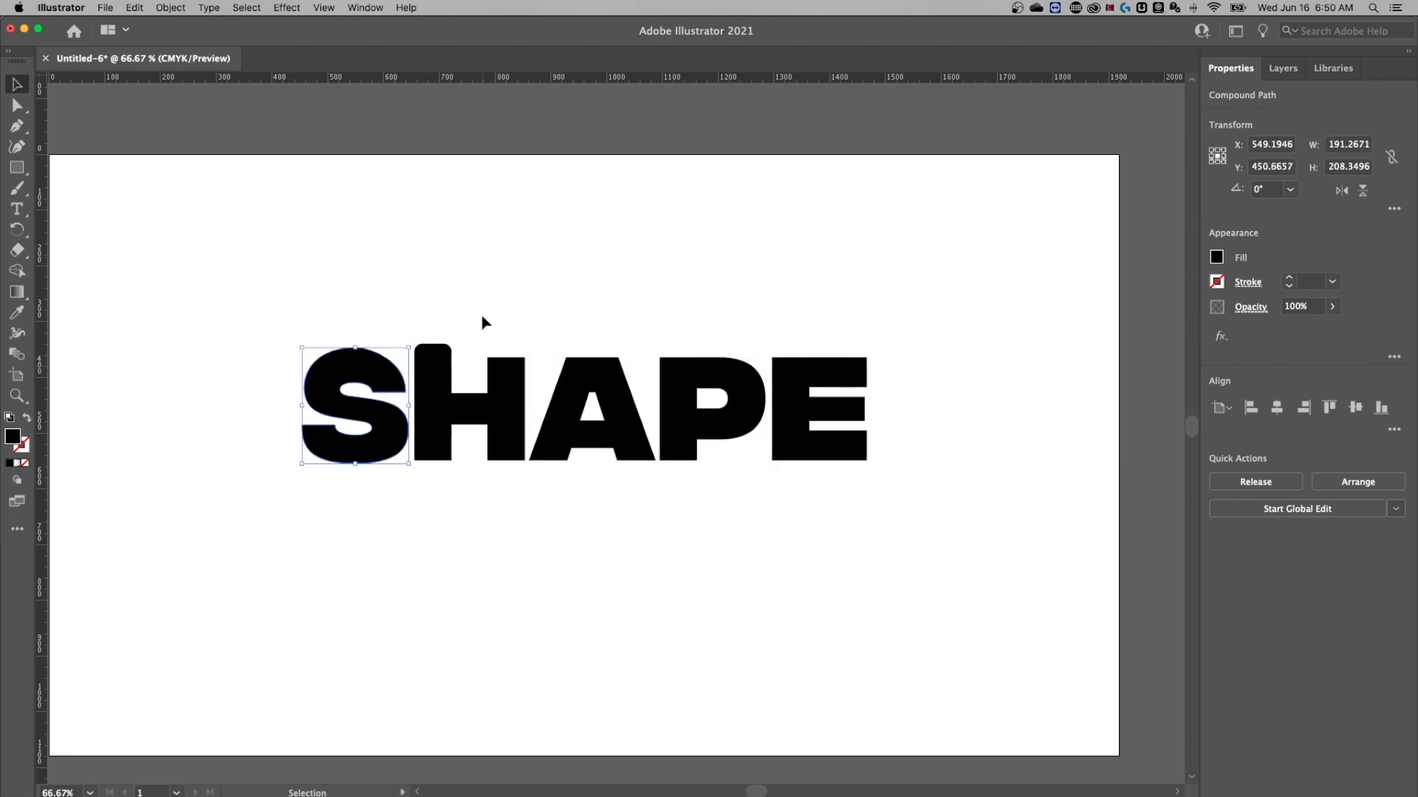
Stagger the letters at varying heights and drag the E's right edge outward to widen it
left_click_drag(354, 404, 367, 436)
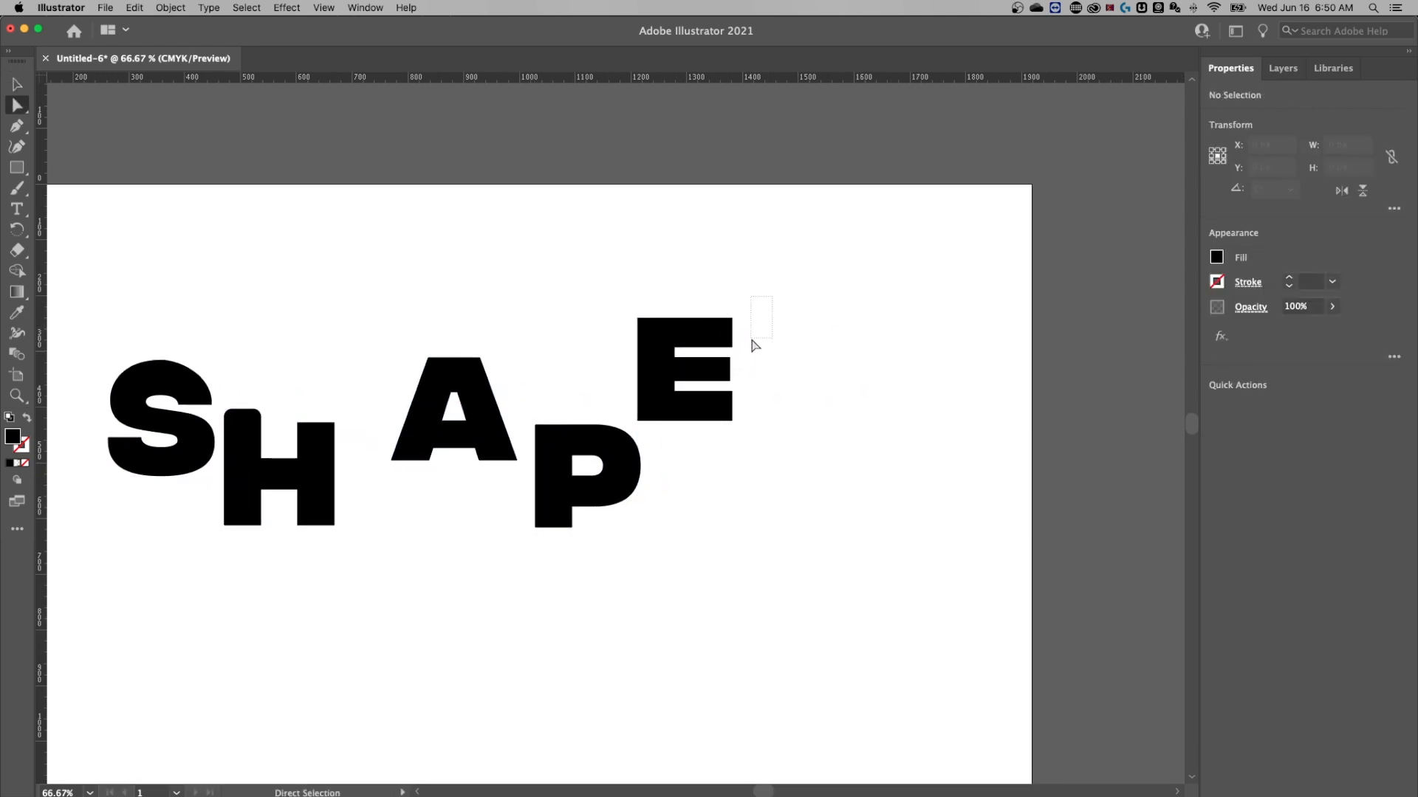
left_click(719, 388)
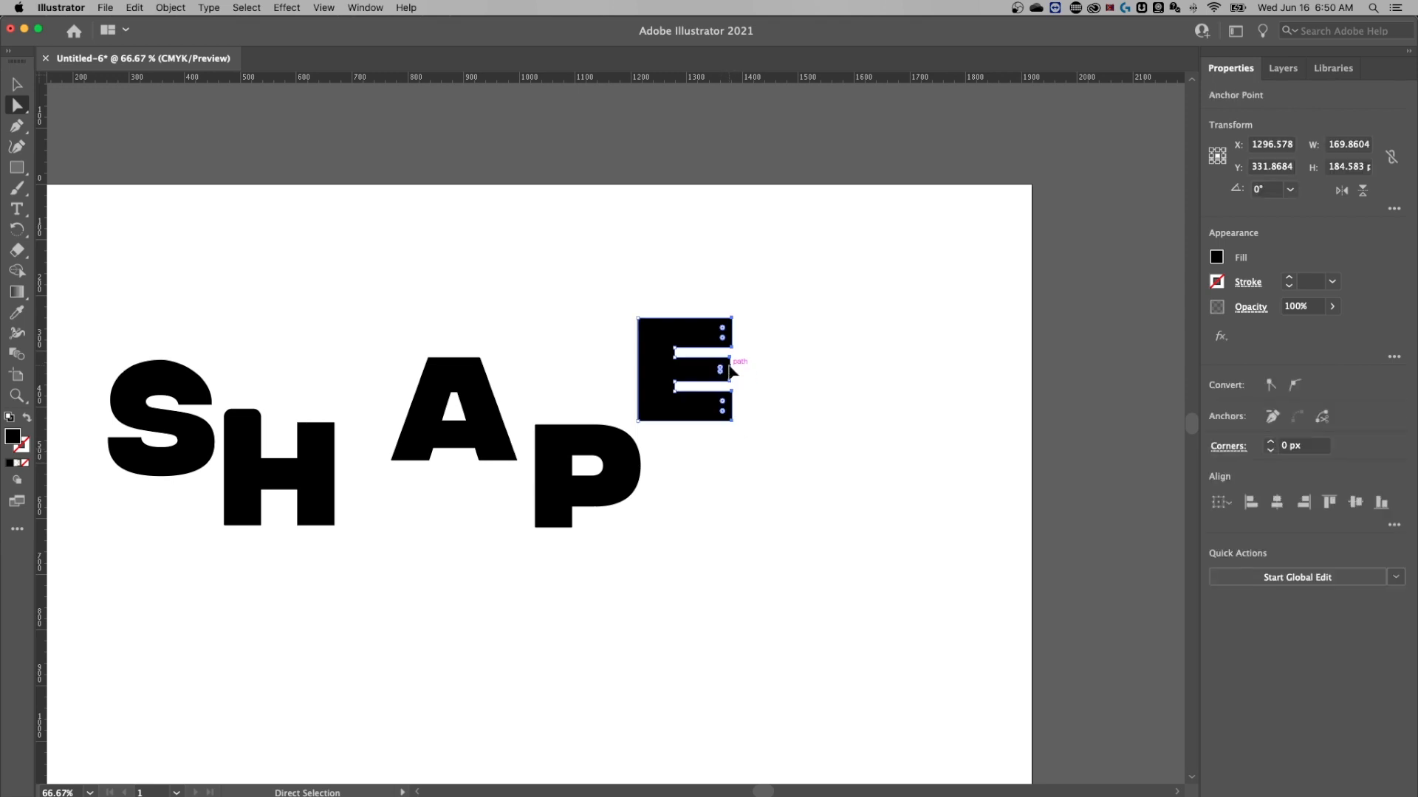
left_click(746, 573)
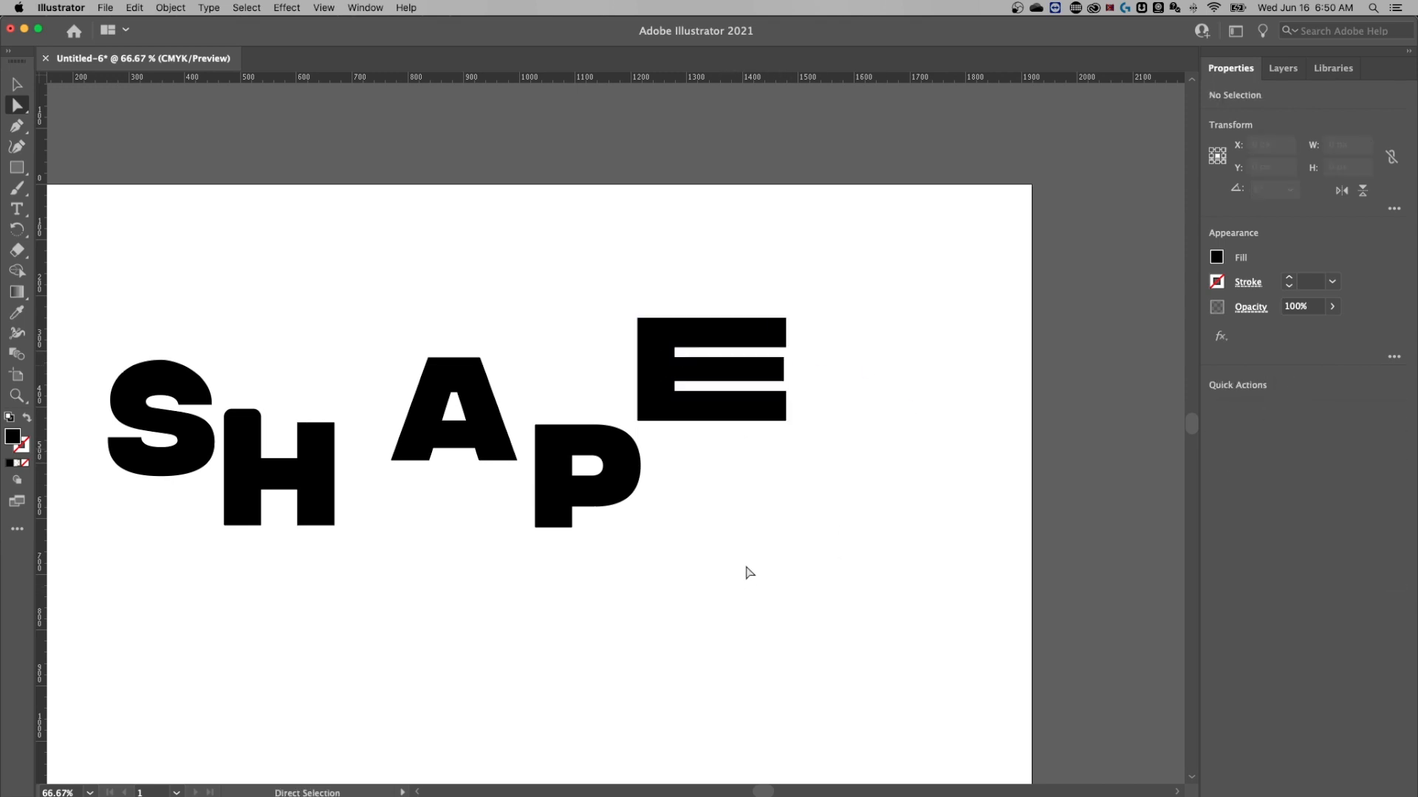